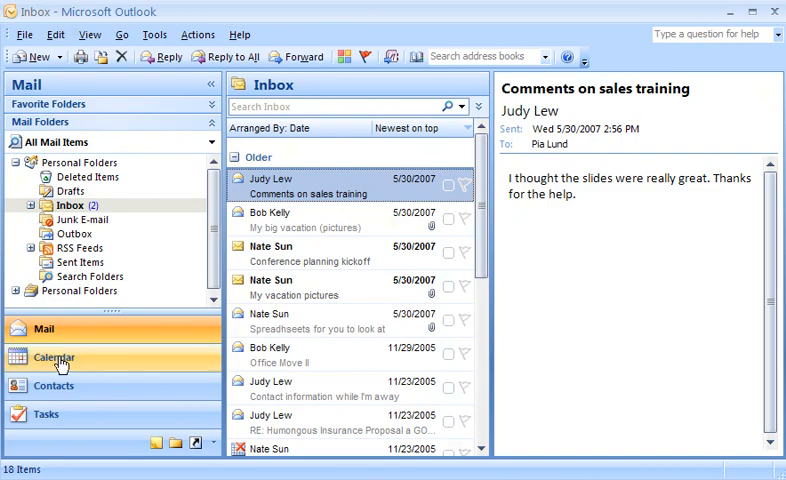
Return to the Mail folders and begin an Inbox search, expanding the Query Builder criteria fields.
click(54, 356)
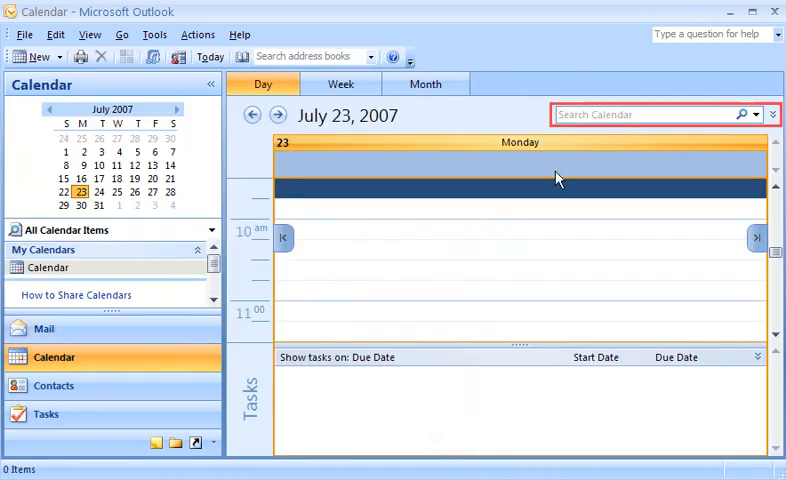
mouse_move(400, 242)
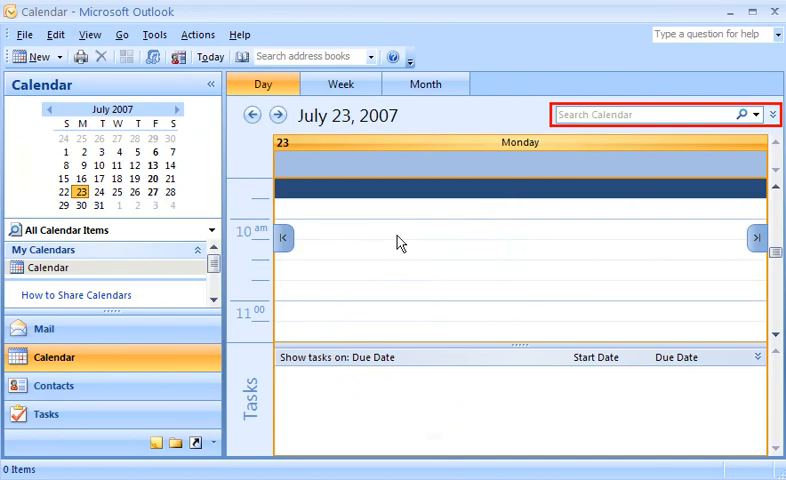
click(44, 328)
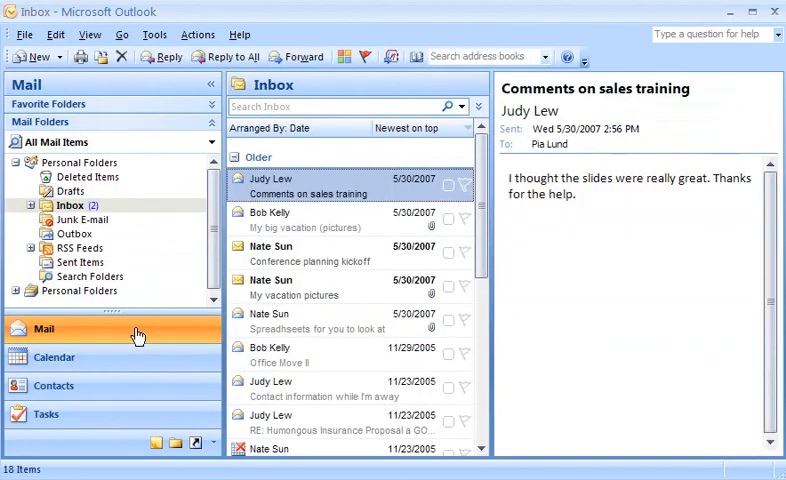
click(336, 106)
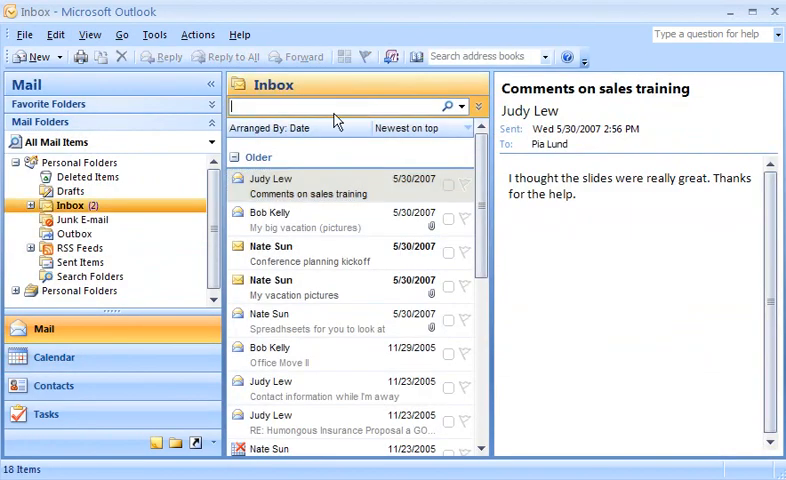
mouse_move(336, 138)
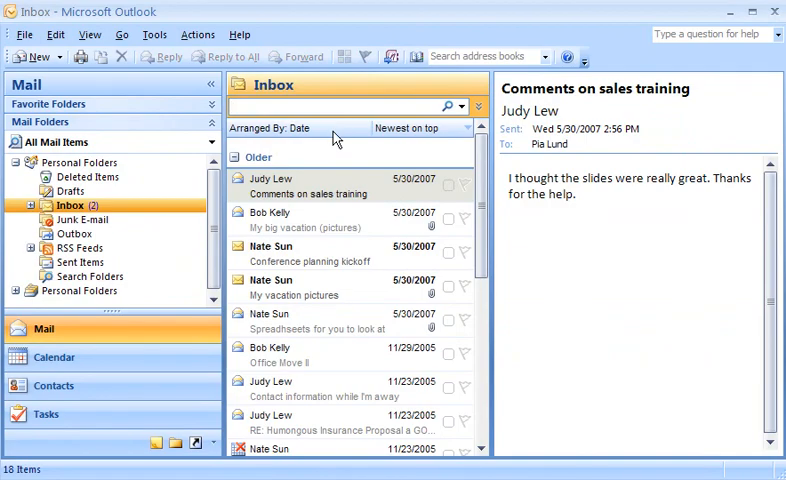
text(sa)
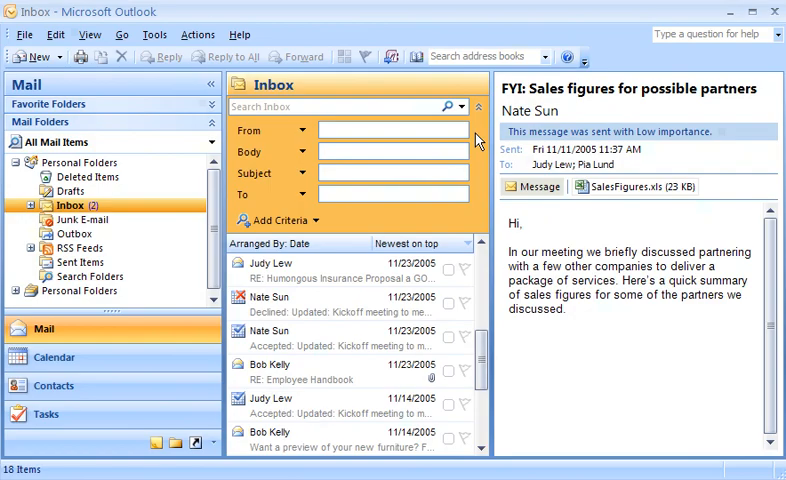
text(Judy)
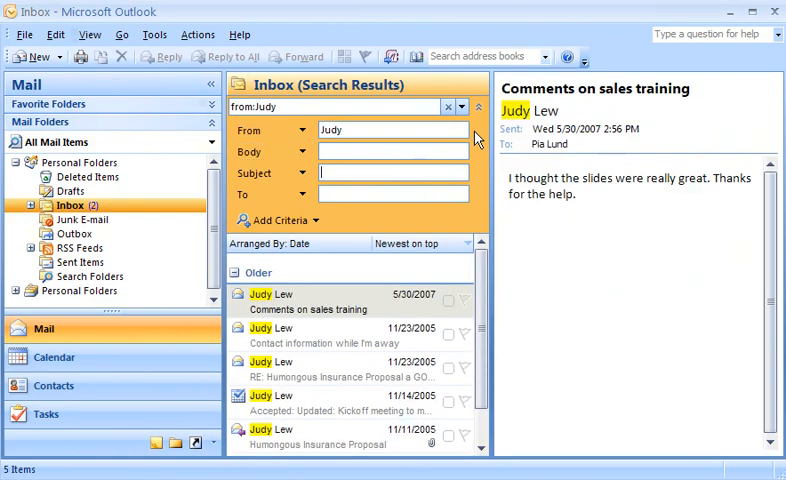
text(proposal)
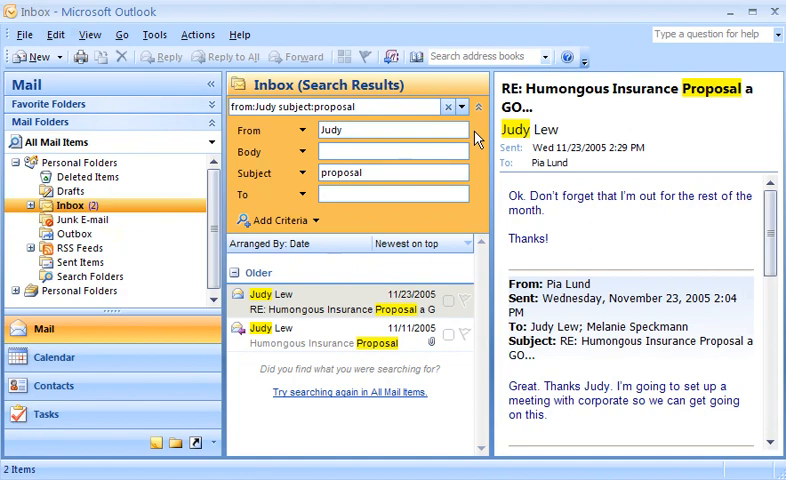
click(280, 220)
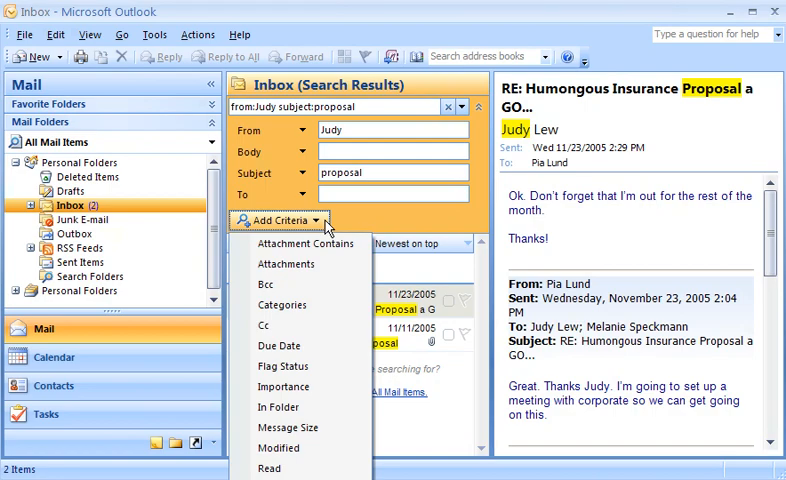
Add an Attachments criterion set to Yes, narrowing results to Judy Lew's Humongous Insurance Proposal.
click(286, 264)
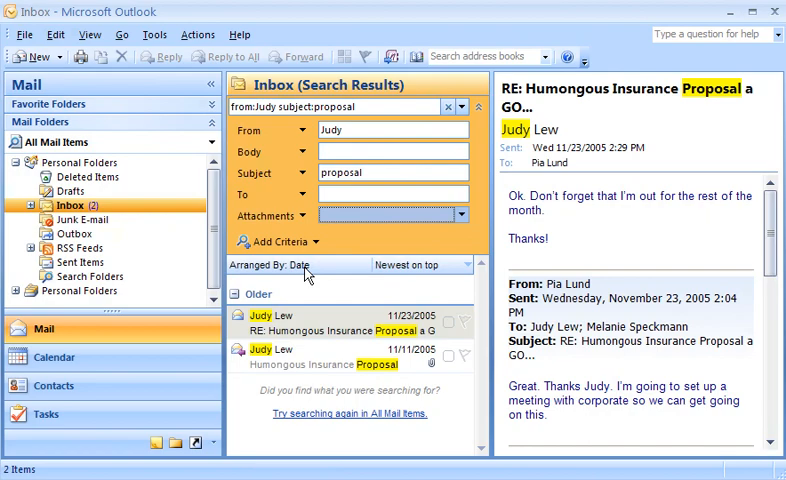
click(460, 216)
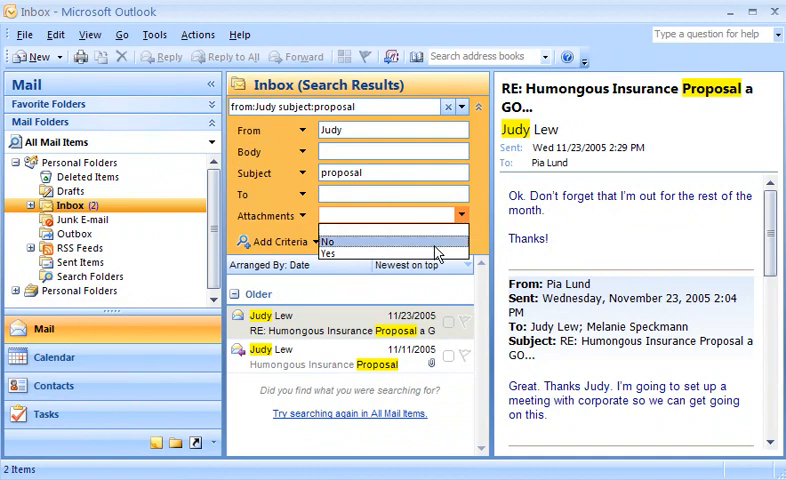
click(328, 252)
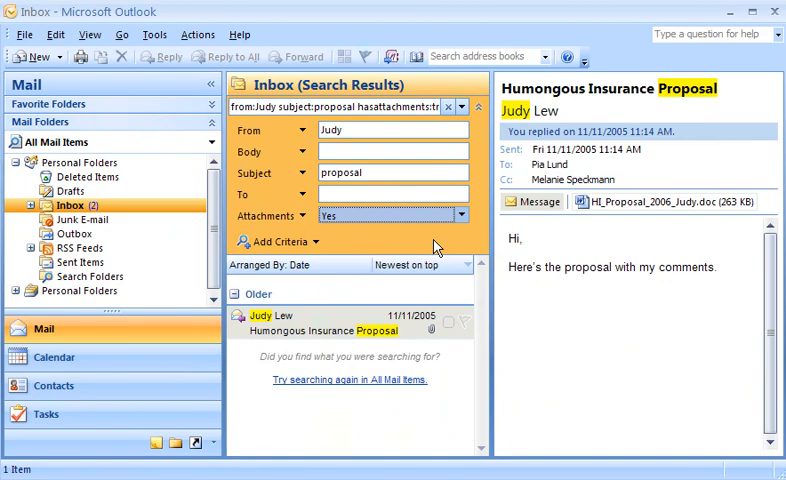
click(270, 216)
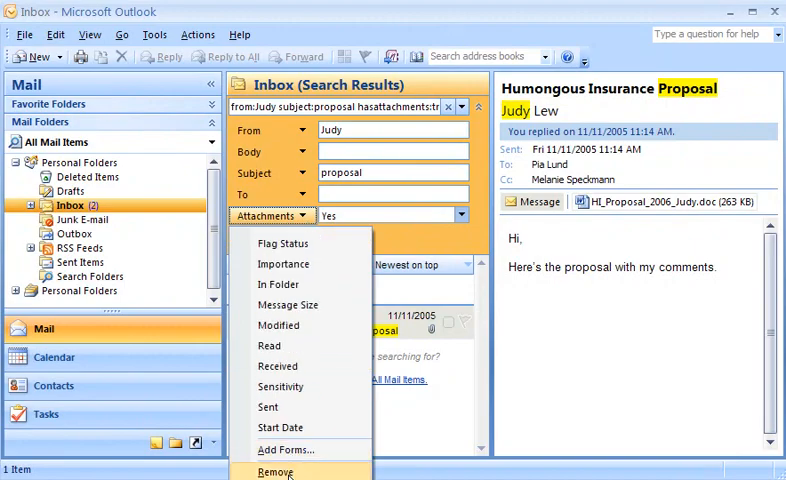
click(276, 472)
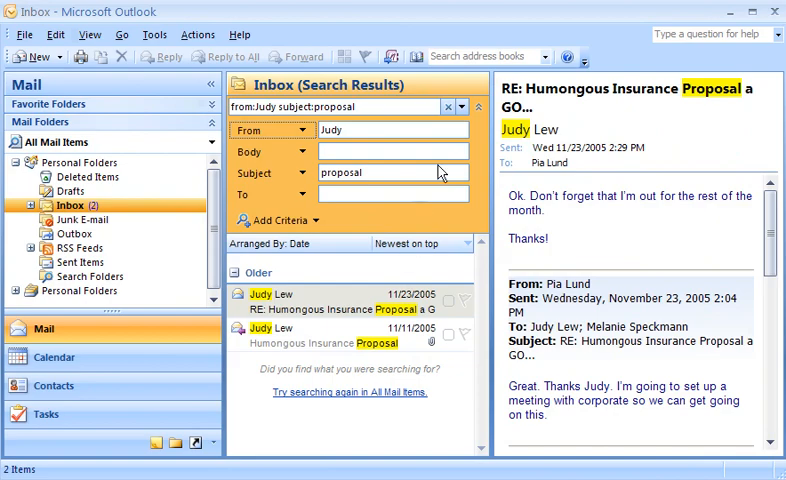
Clear the search, try 'Judy' in From and text in Body, then restore the full 18-item Inbox.
click(448, 108)
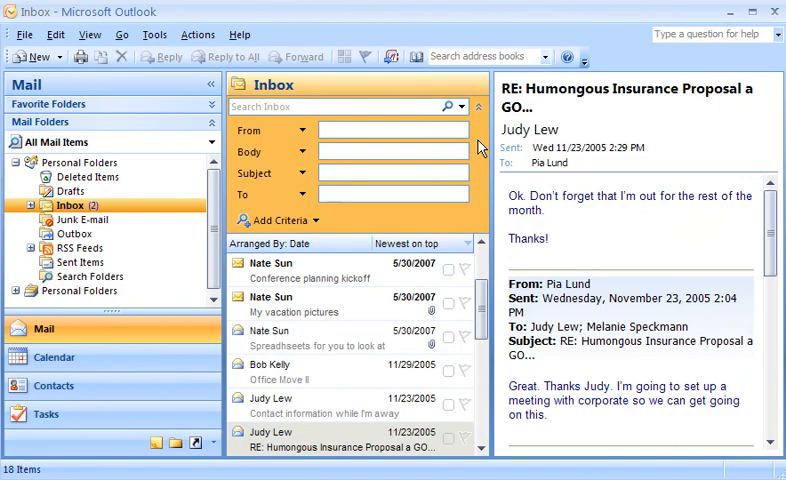
text(Judy)
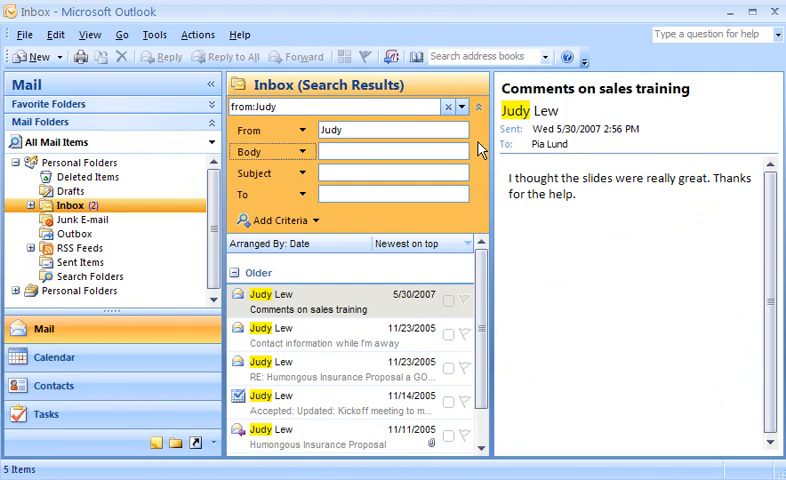
text(c)
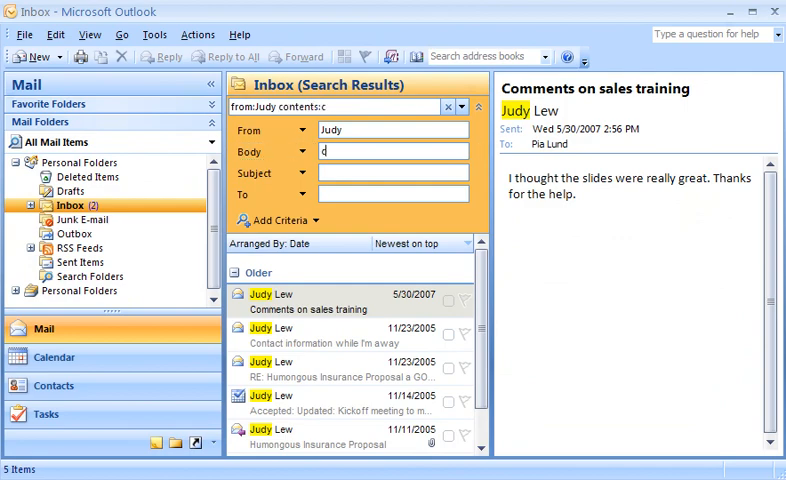
text(ell)
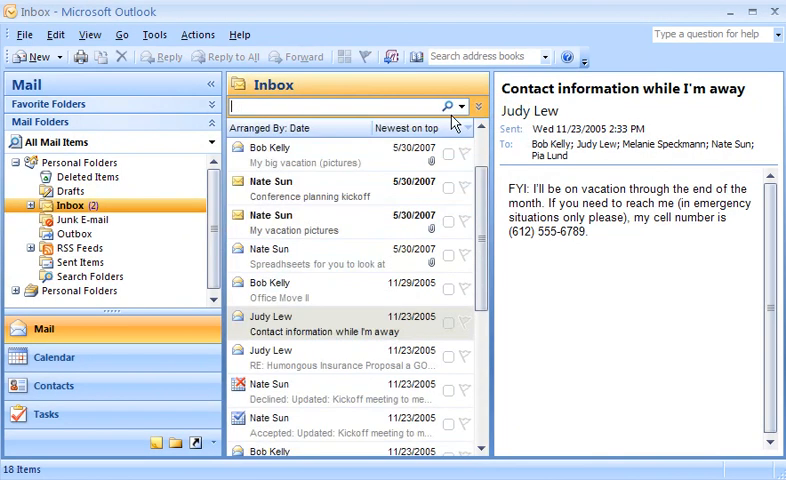
text(Judy expense report)
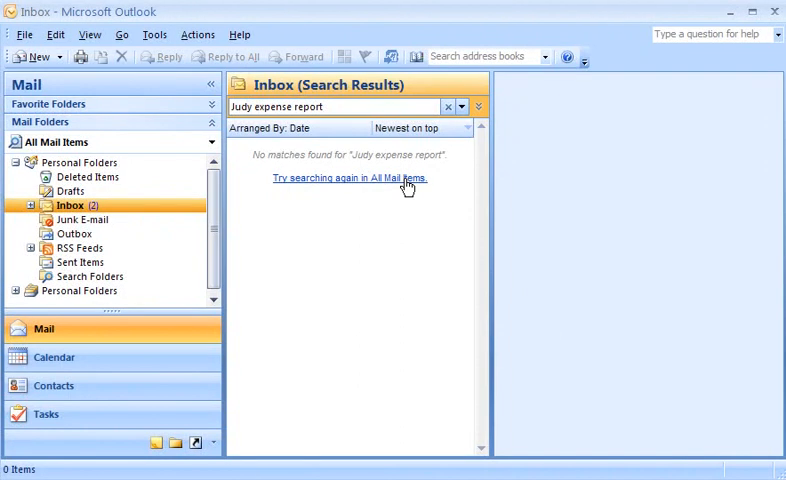
click(348, 178)
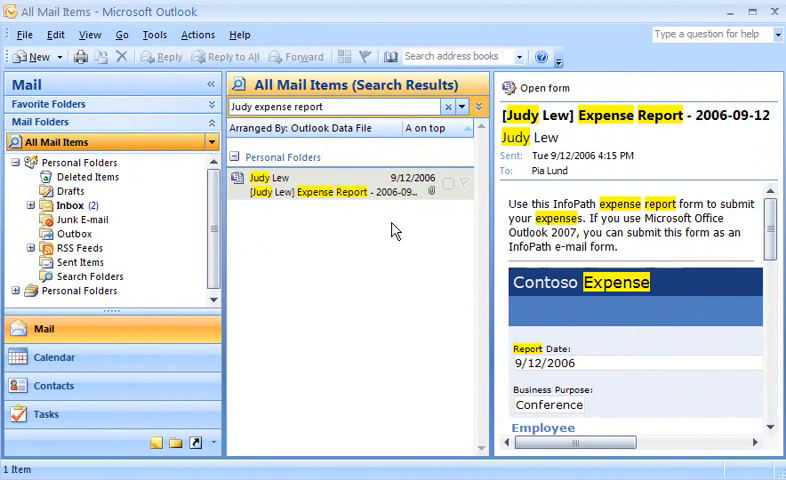
click(464, 108)
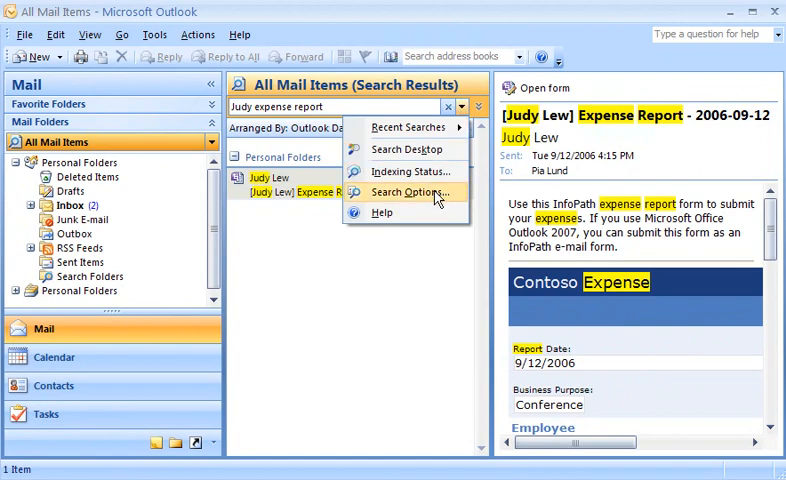
In Search Options, set the Instant Search Pane to search All folders and confirm.
click(408, 192)
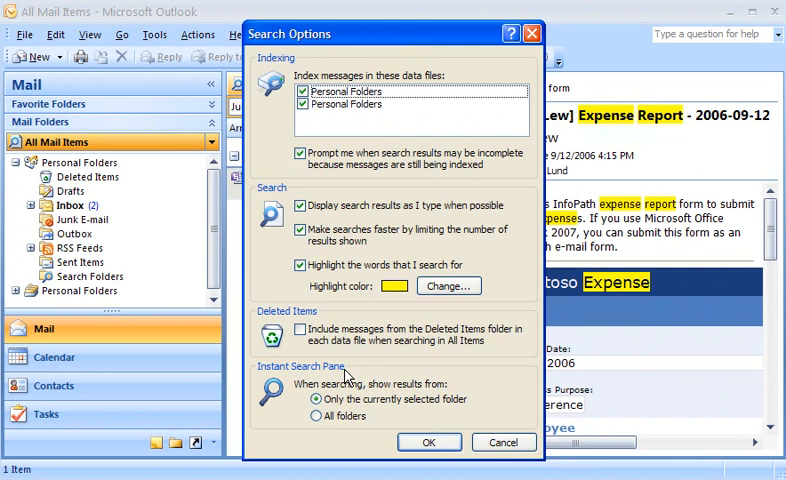
click(320, 416)
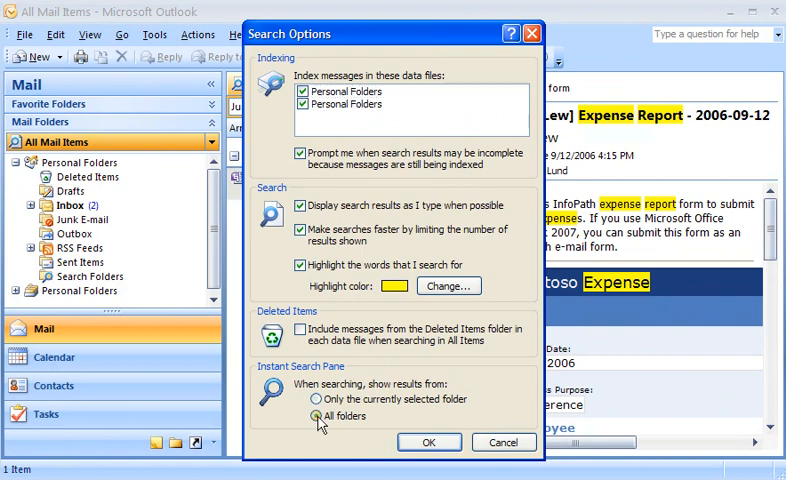
click(428, 442)
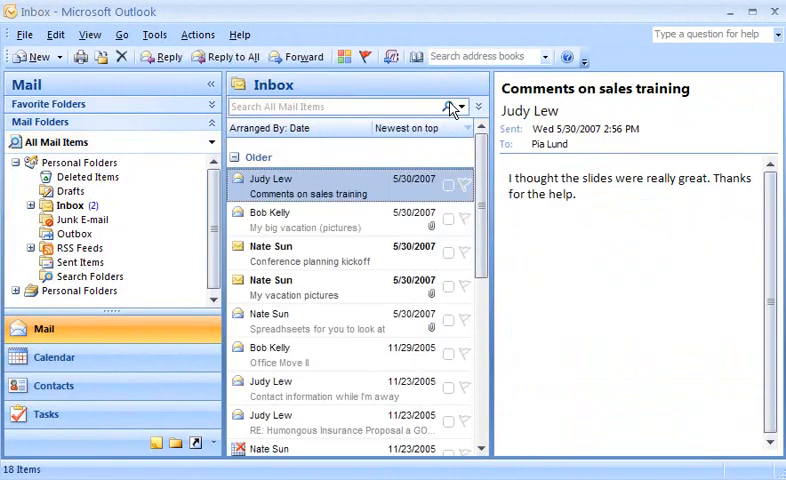
text(Judy)
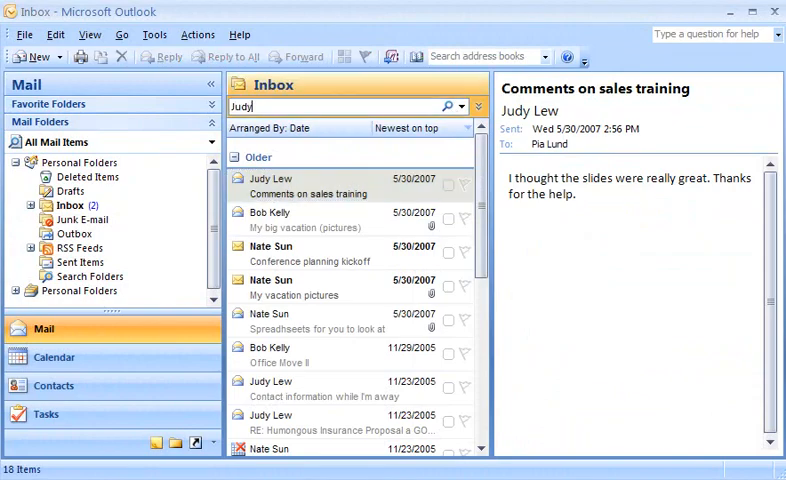
text(expense)
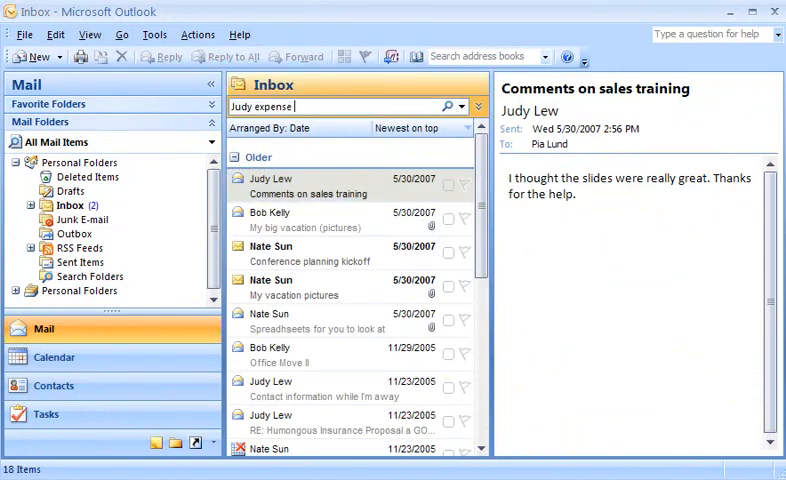
text(report)
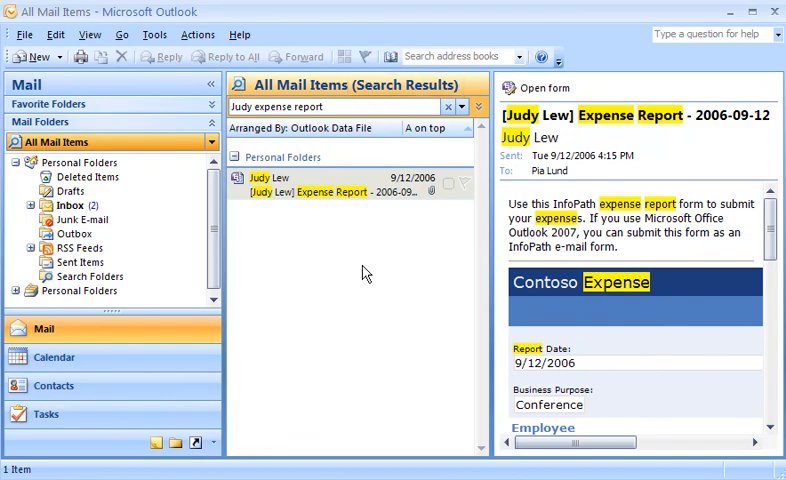
mouse_move(374, 260)
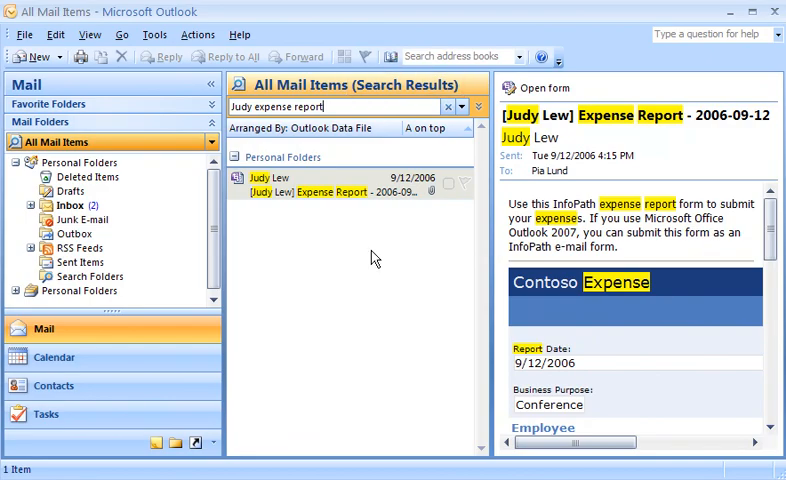